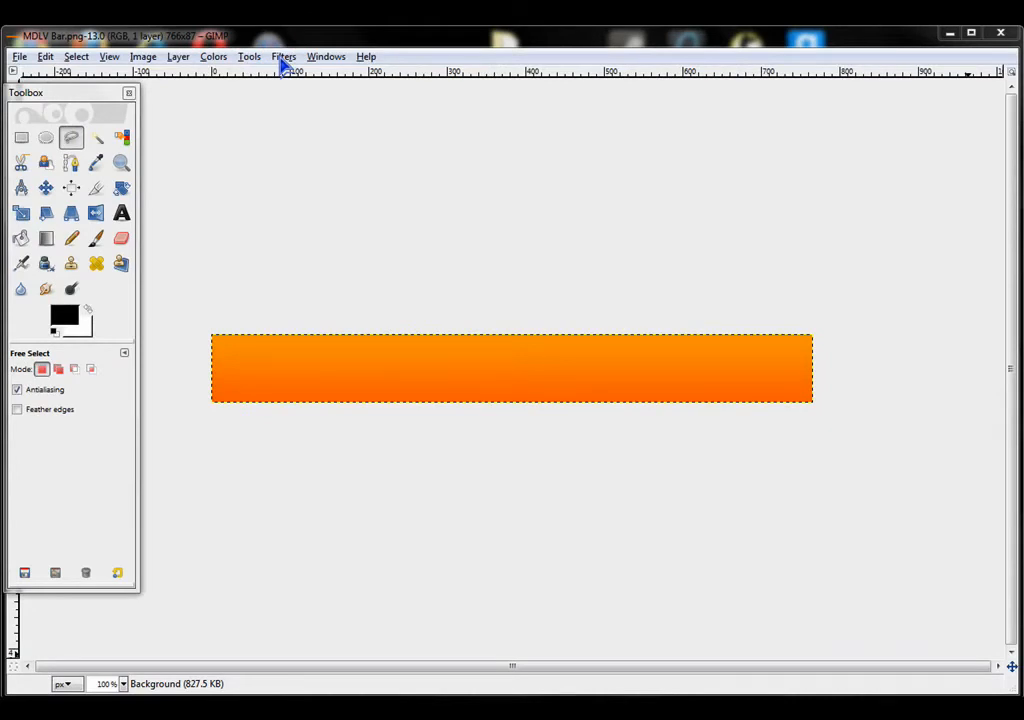
Apply Filters > Decor > Round Corners with radius 15, drop shadow, on a copy; return to the original bar
click(284, 56)
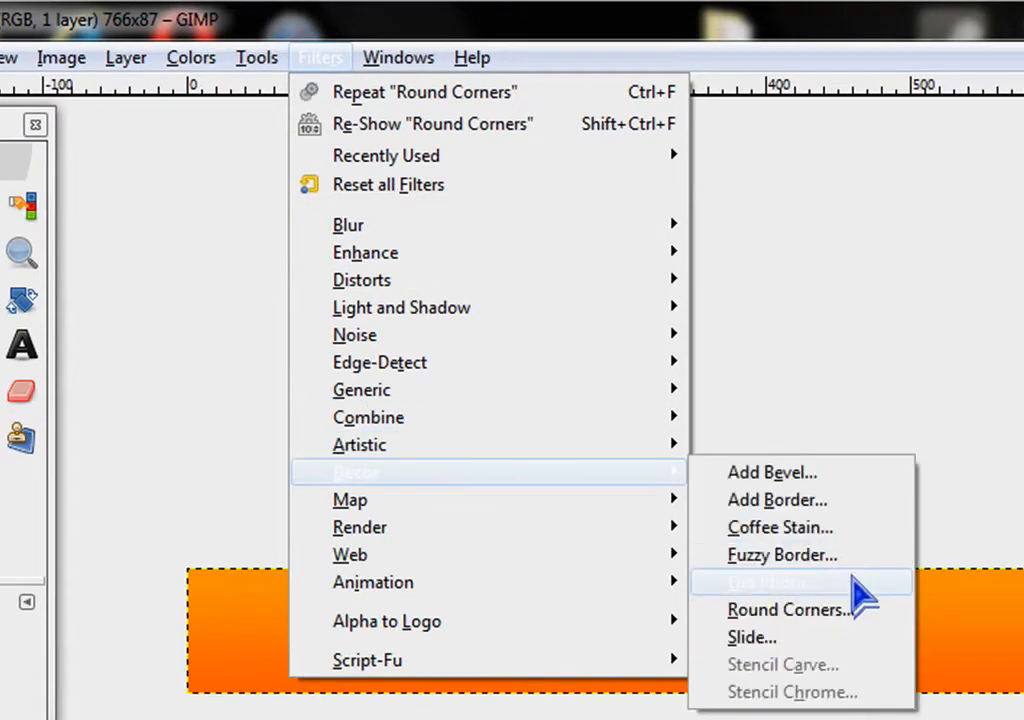
click(788, 608)
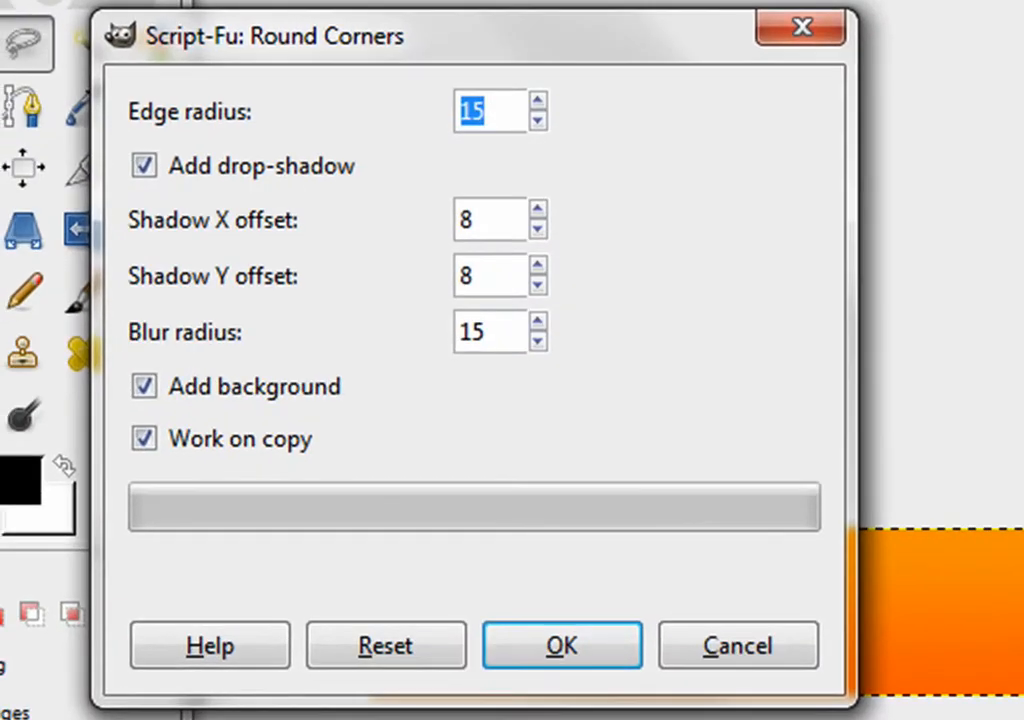
mouse_move(596, 230)
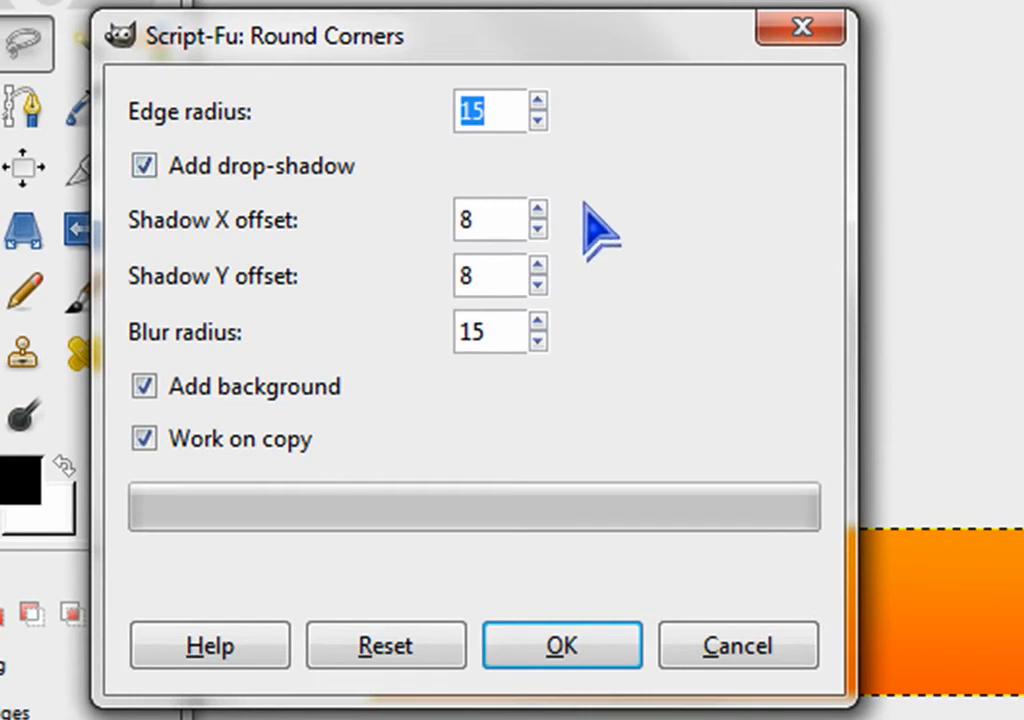
click(560, 644)
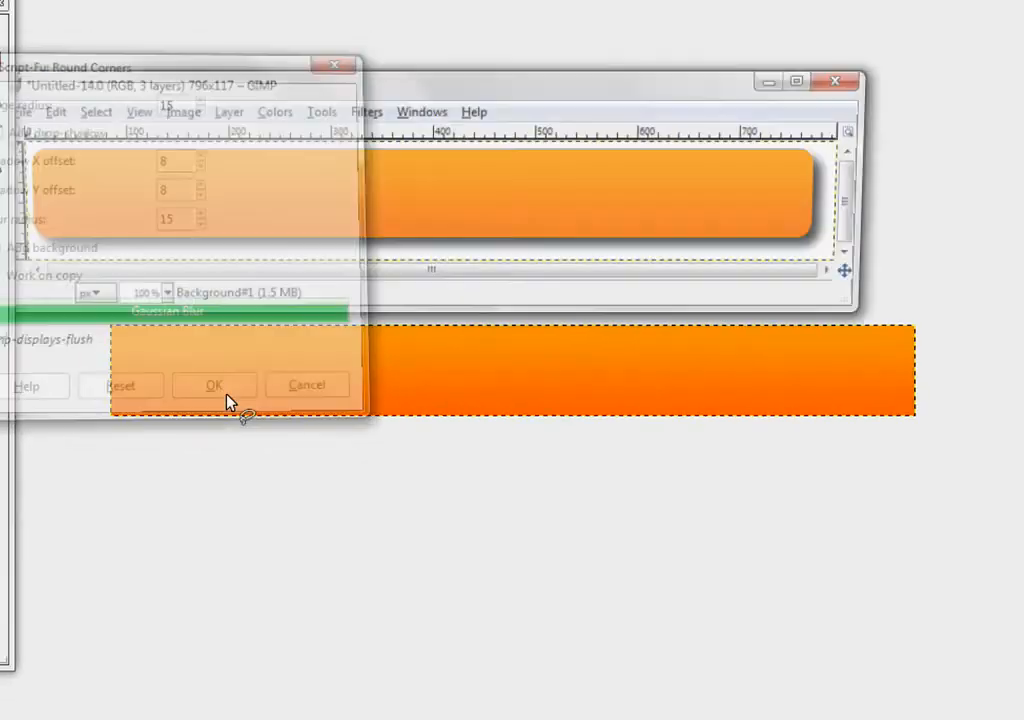
click(212, 384)
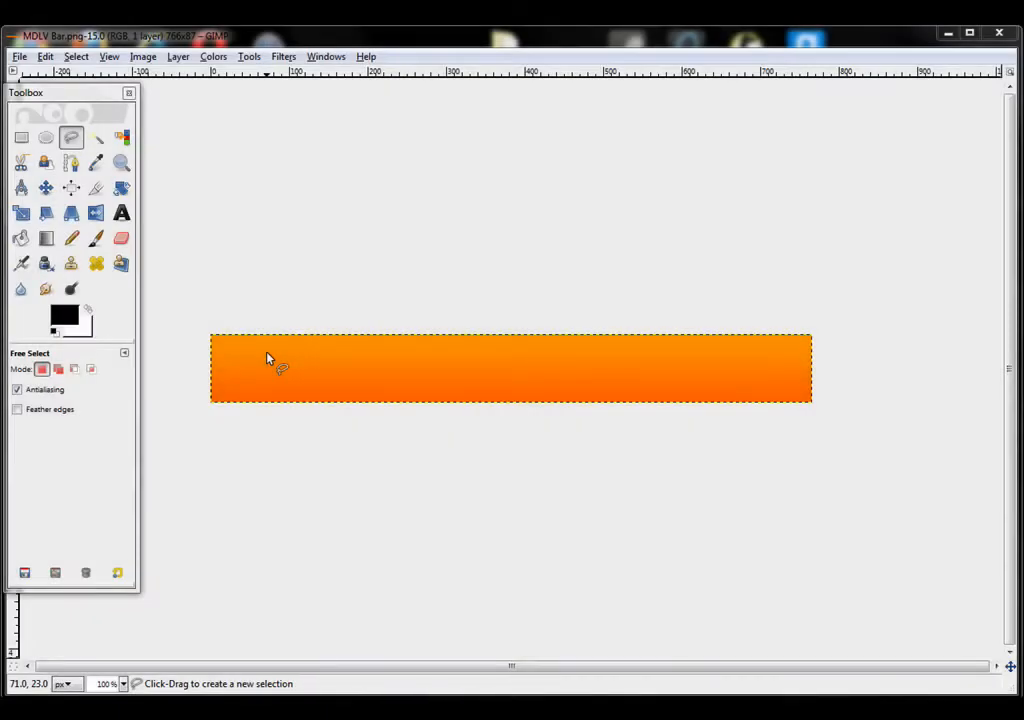
right_click(268, 358)
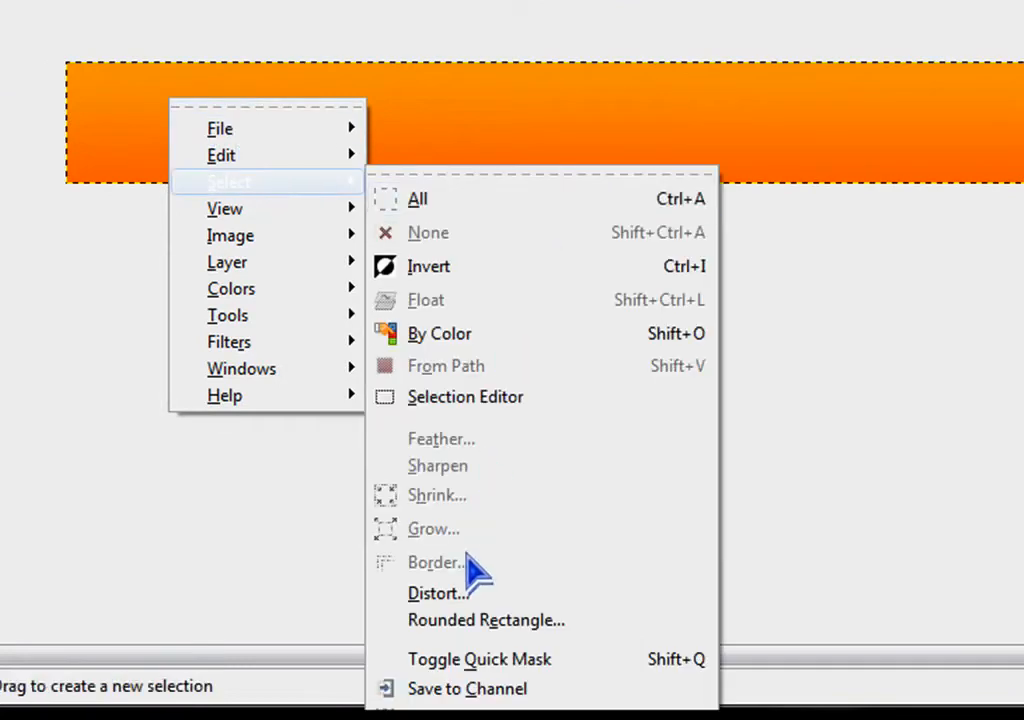
click(486, 620)
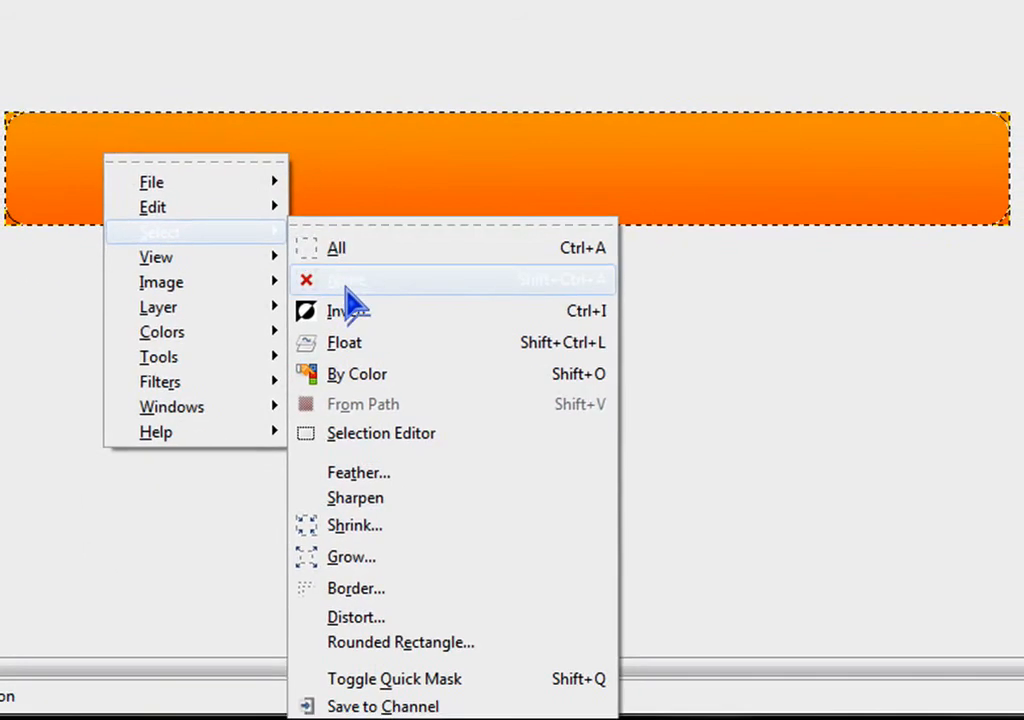
click(348, 280)
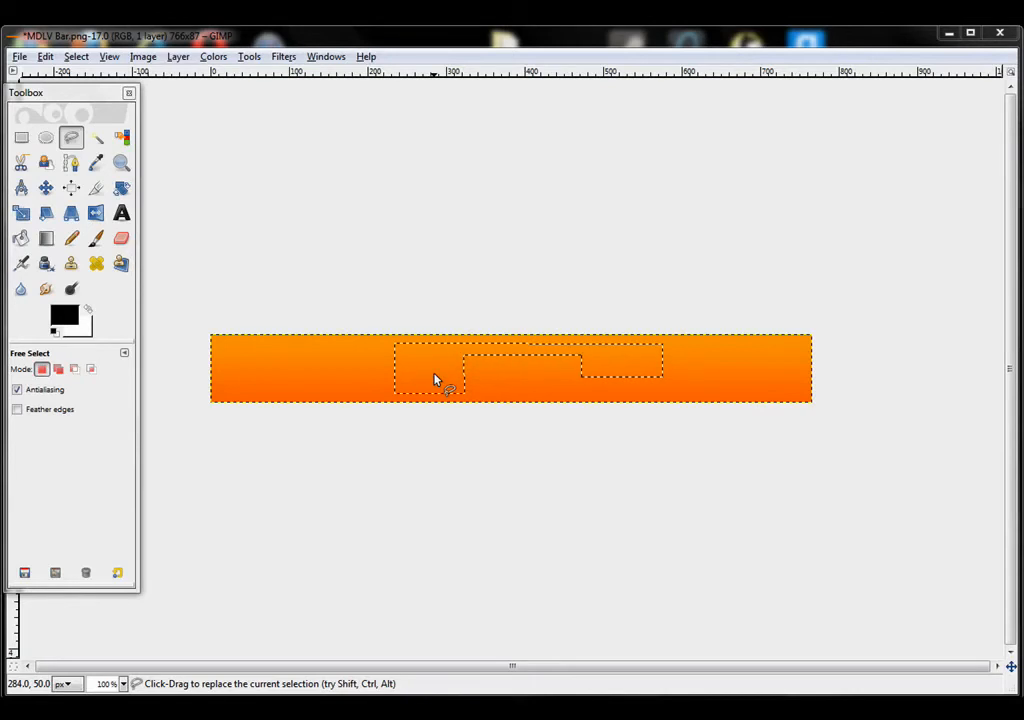
Shrink the freehand selection by 5 pixels via the canvas Select menu
right_click(436, 380)
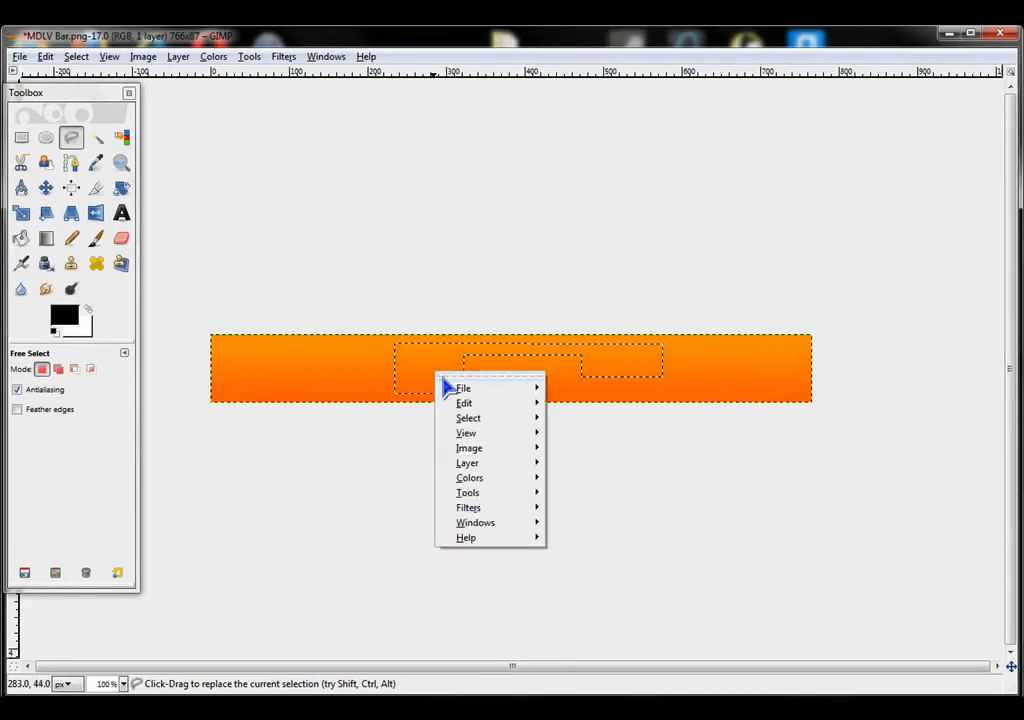
click(468, 418)
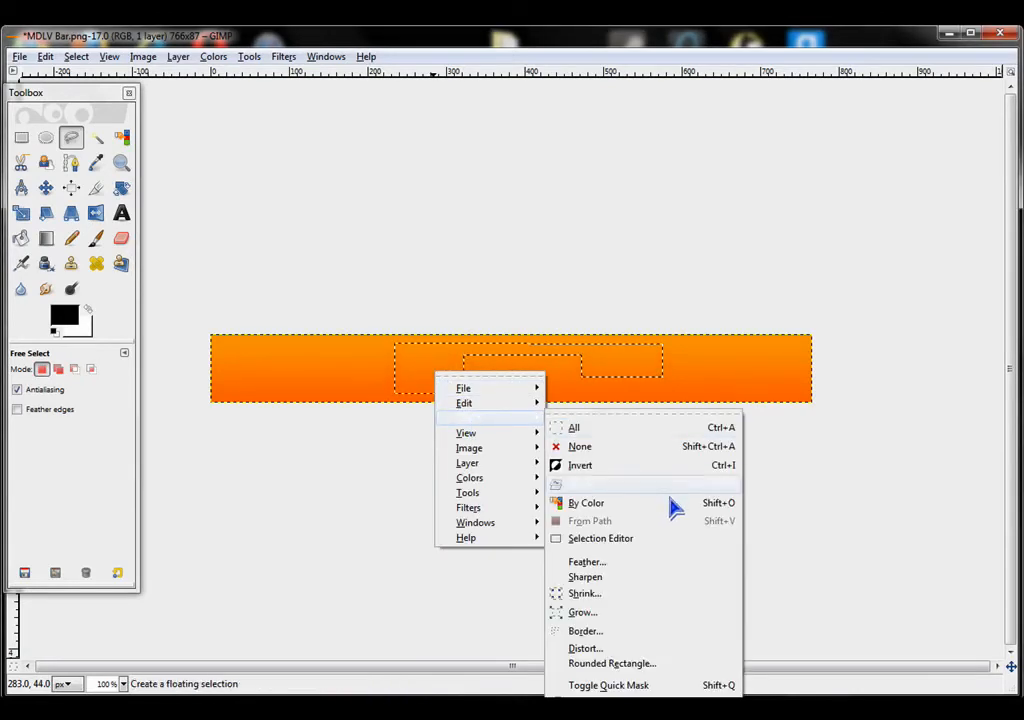
click(584, 592)
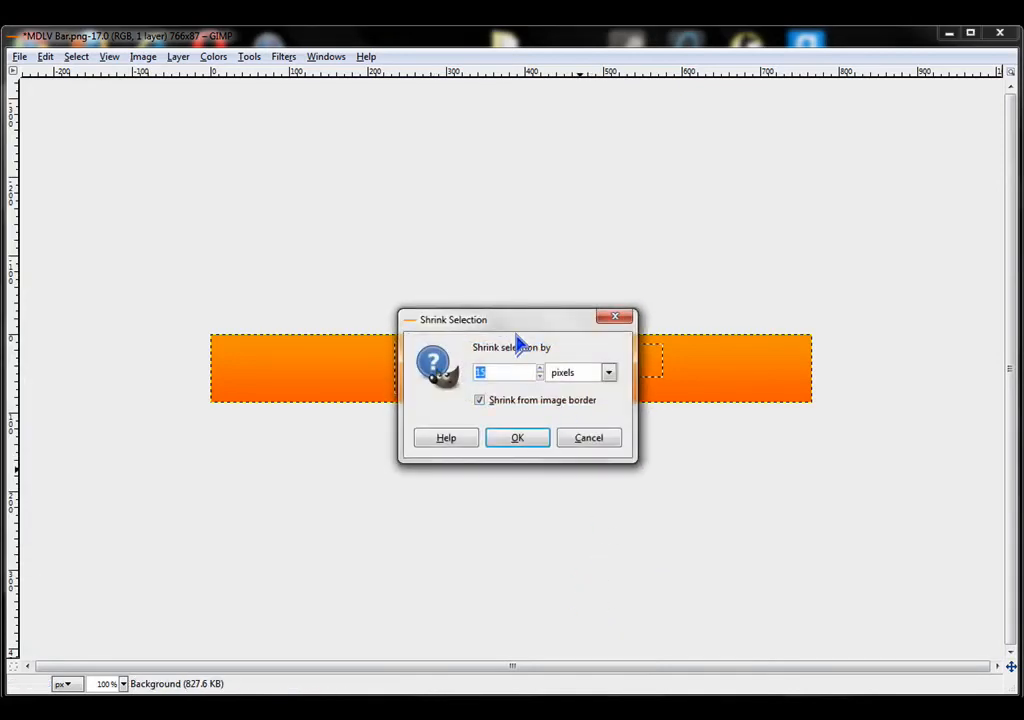
text(5)
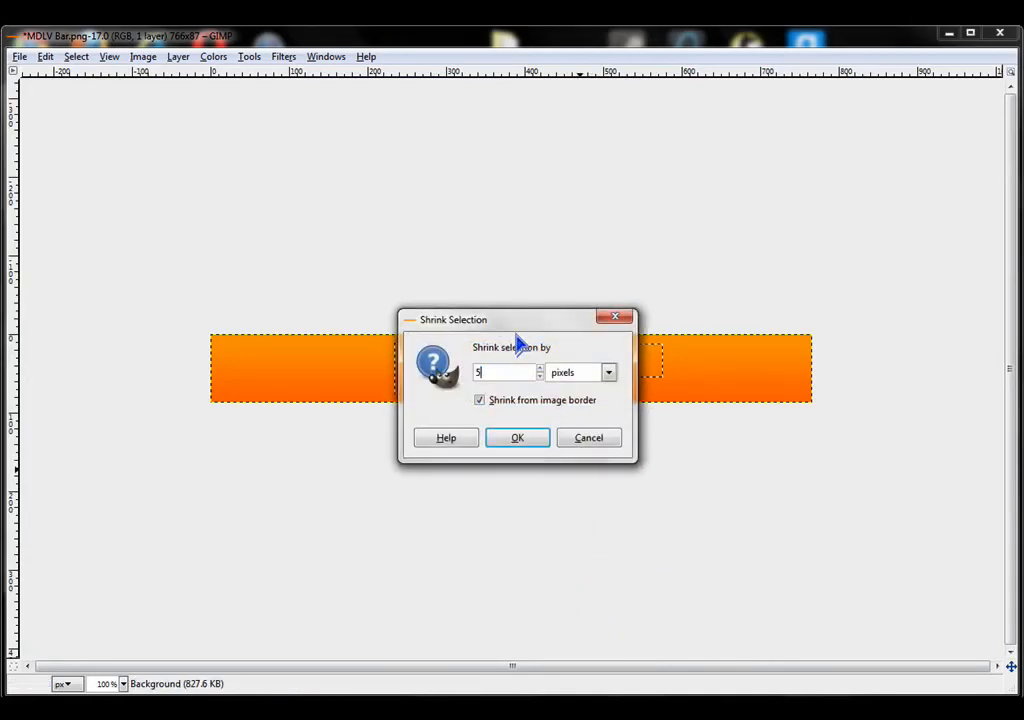
click(516, 436)
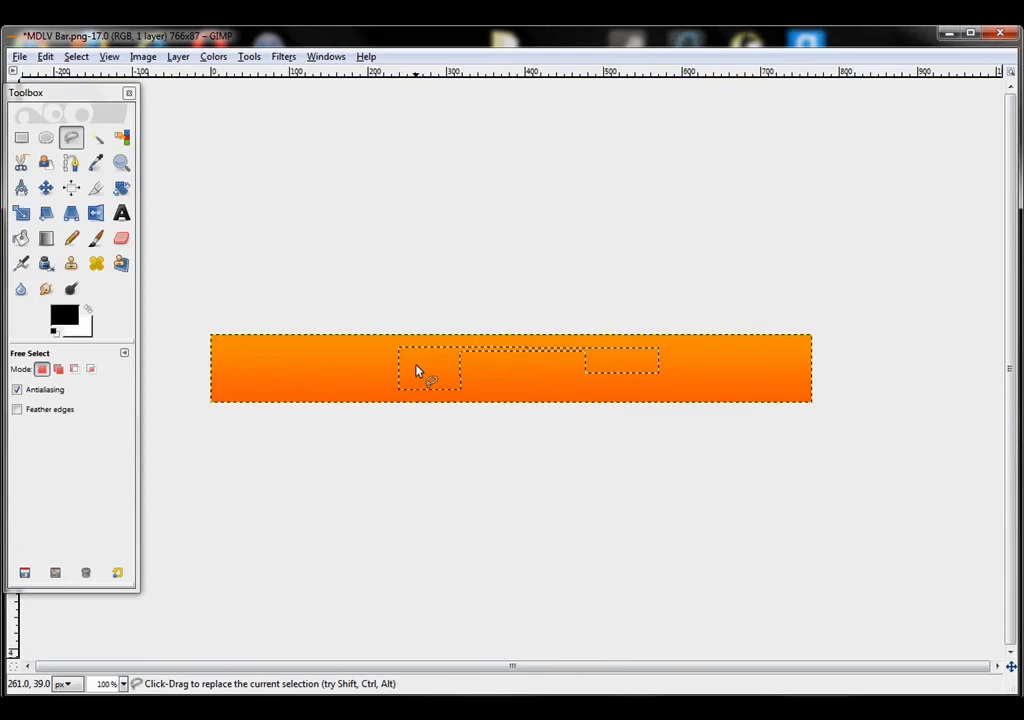
Grow the selection by 8 pixels via the canvas Select menu
right_click(420, 376)
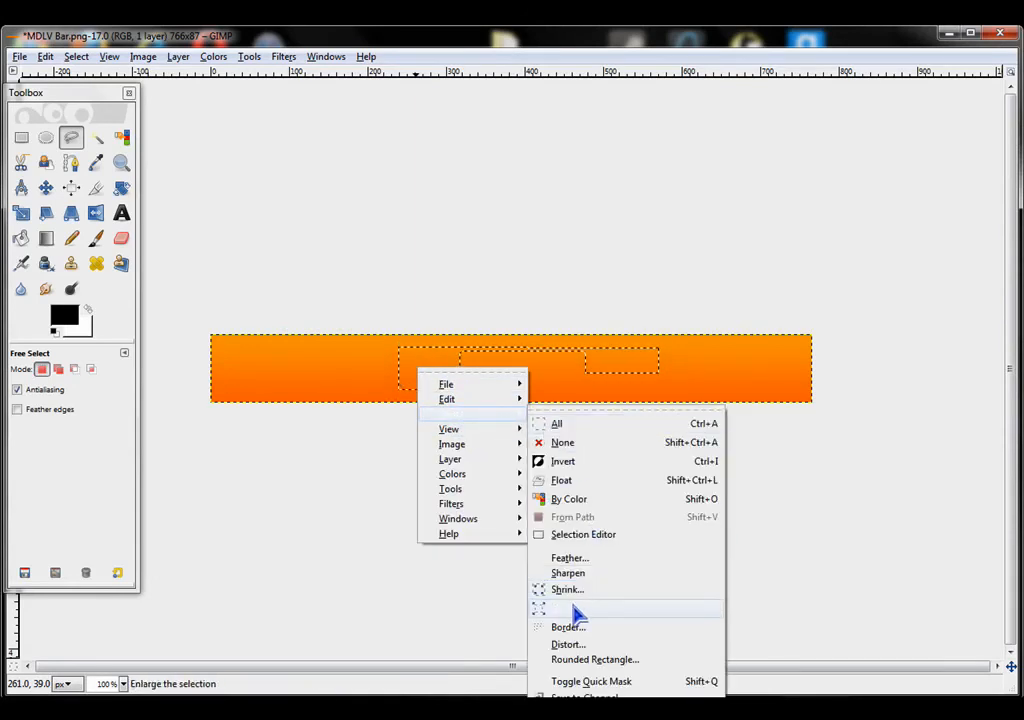
click(566, 608)
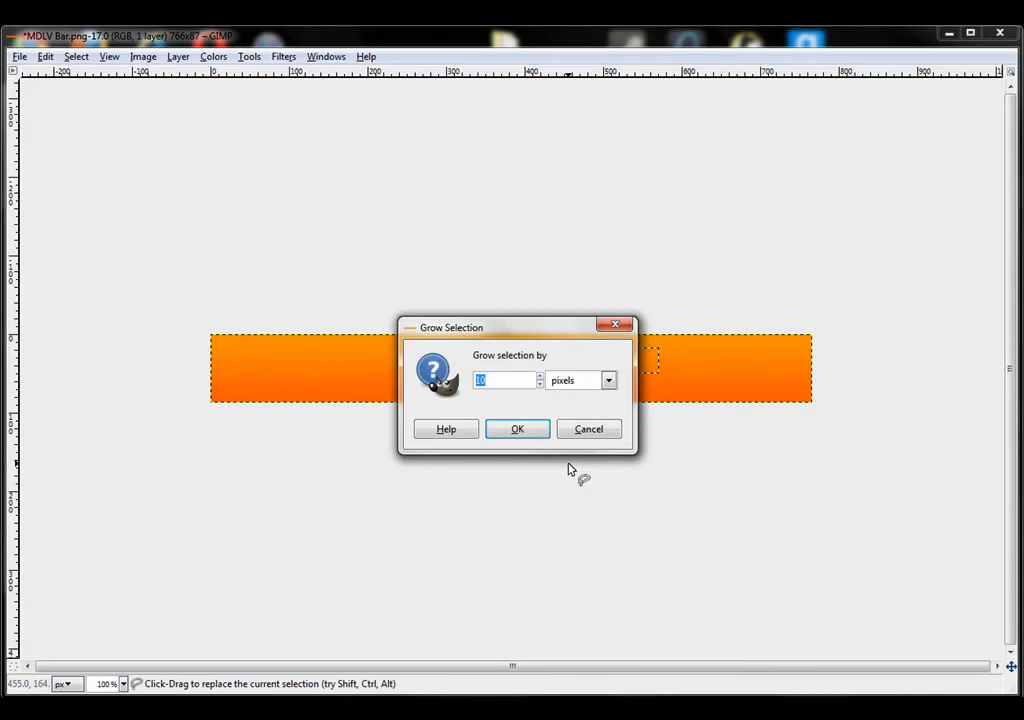
text(8)
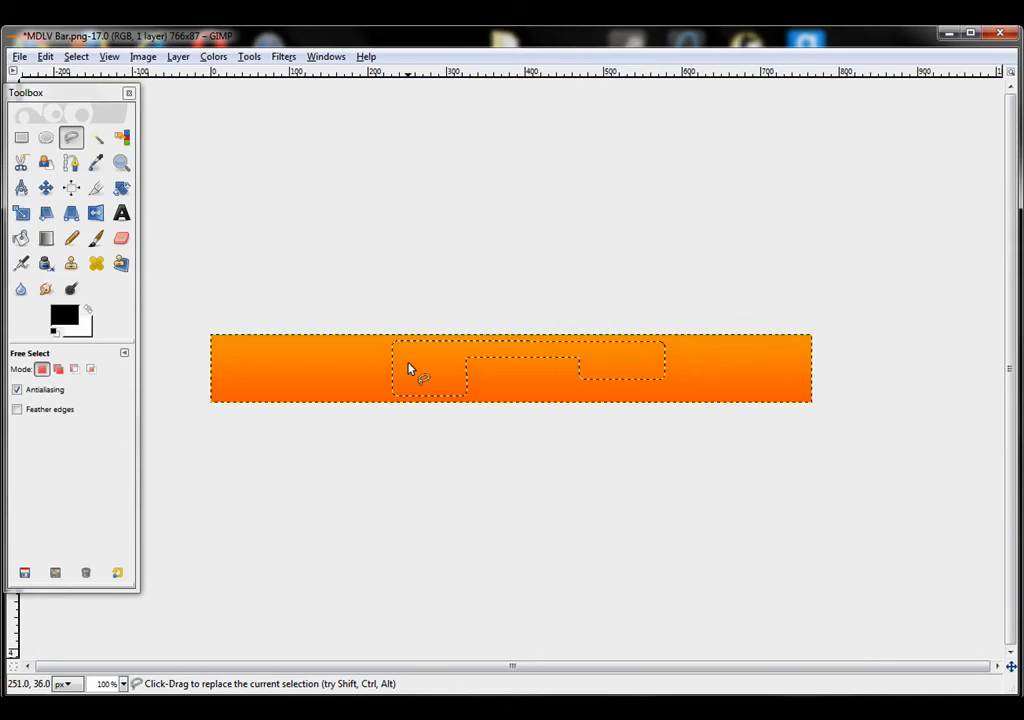
Bring up the Feather Selection dialog for the grown selection
right_click(408, 368)
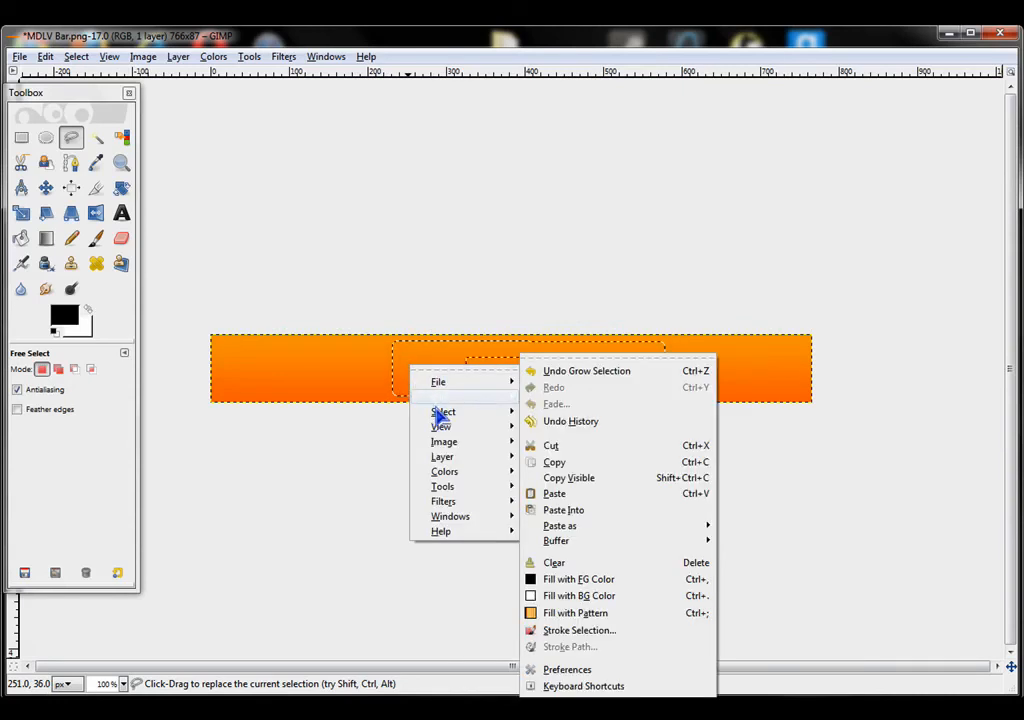
click(442, 412)
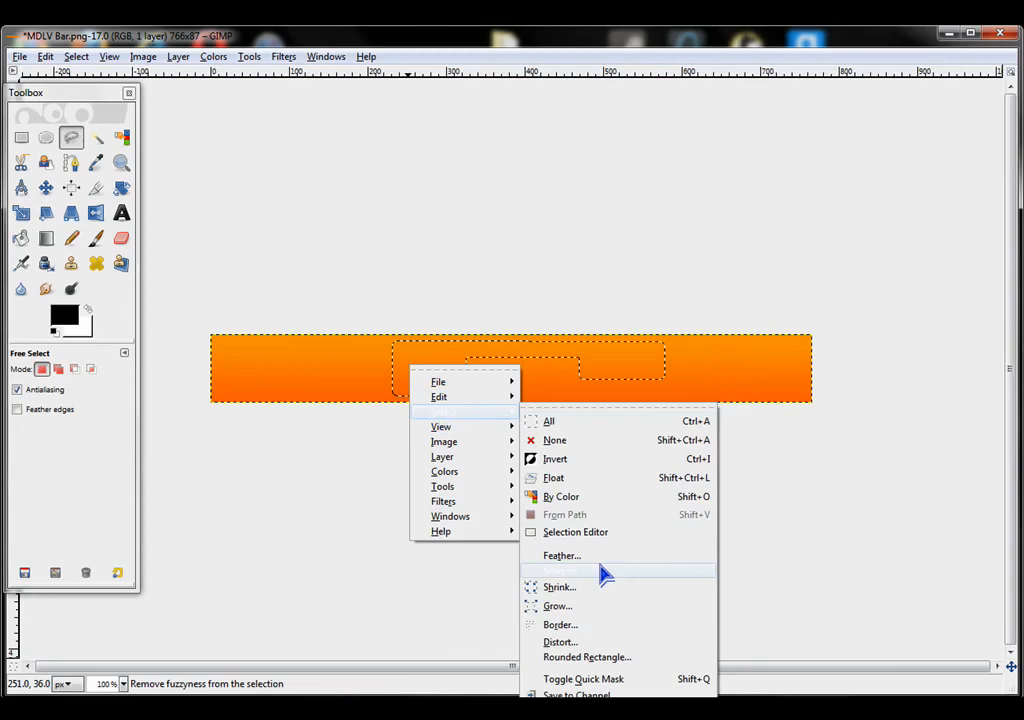
click(560, 556)
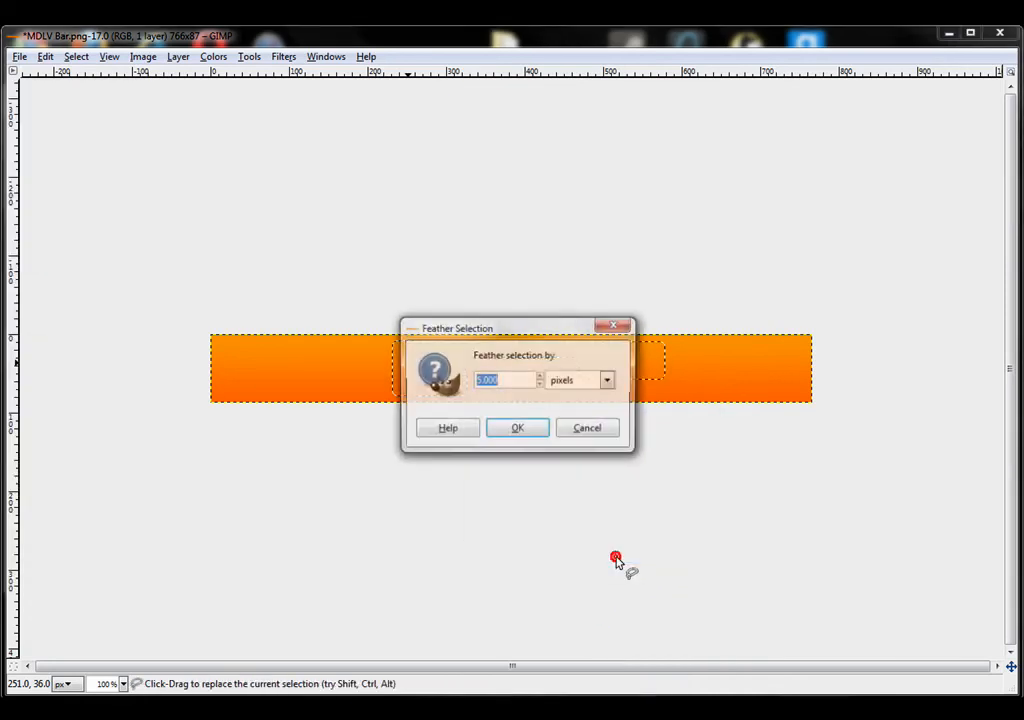